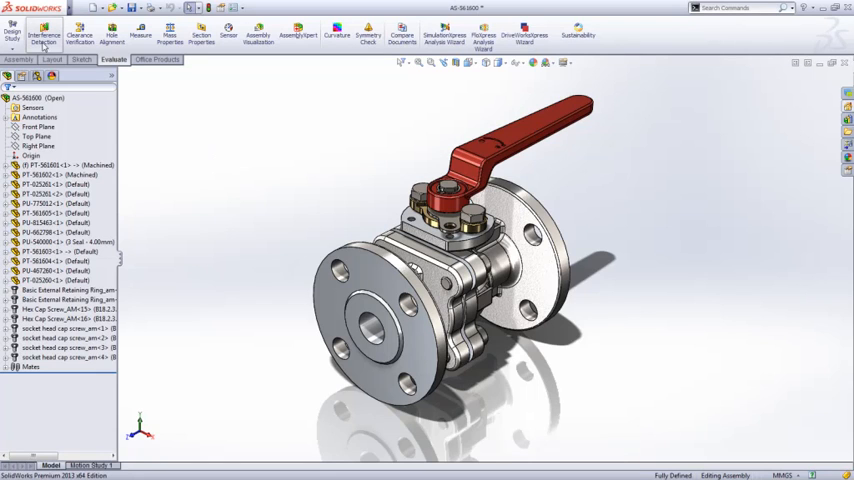
Run Interference Detection on the ball valve assembly to list all clashes
left_click(44, 36)
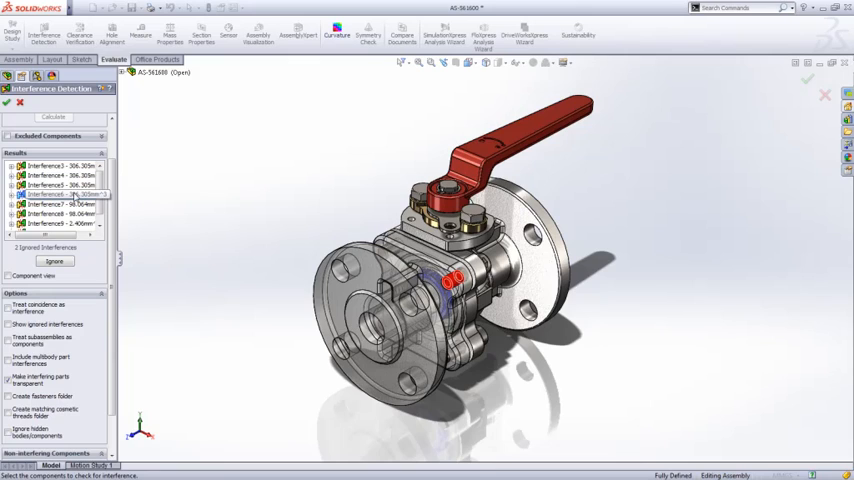
Recalculate with 'Create matching cosmetic threads folder' enabled so thread clashes get their own group
left_click(60, 194)
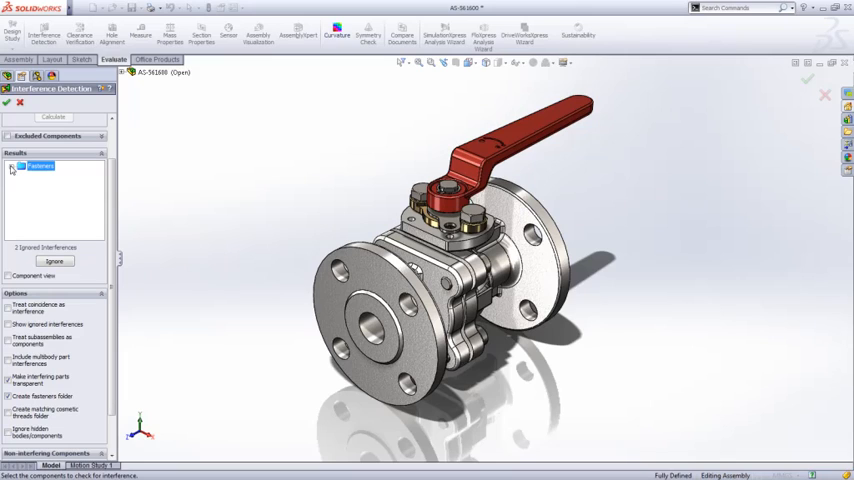
left_click(54, 116)
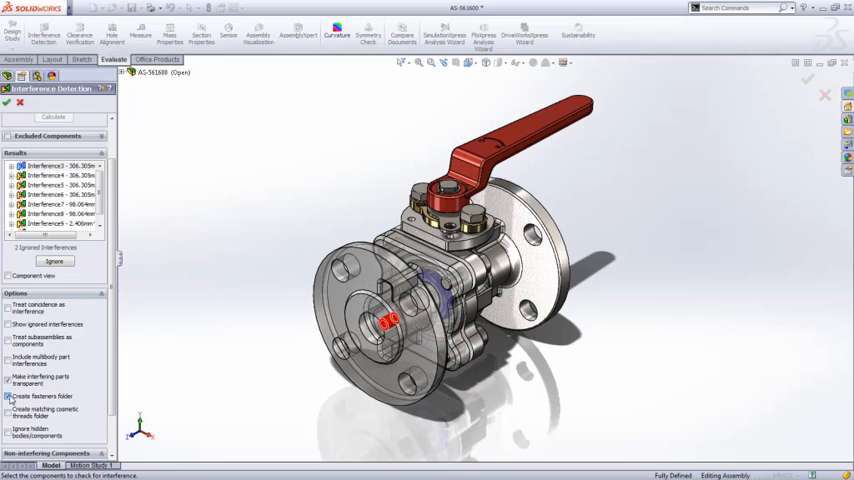
left_click(10, 410)
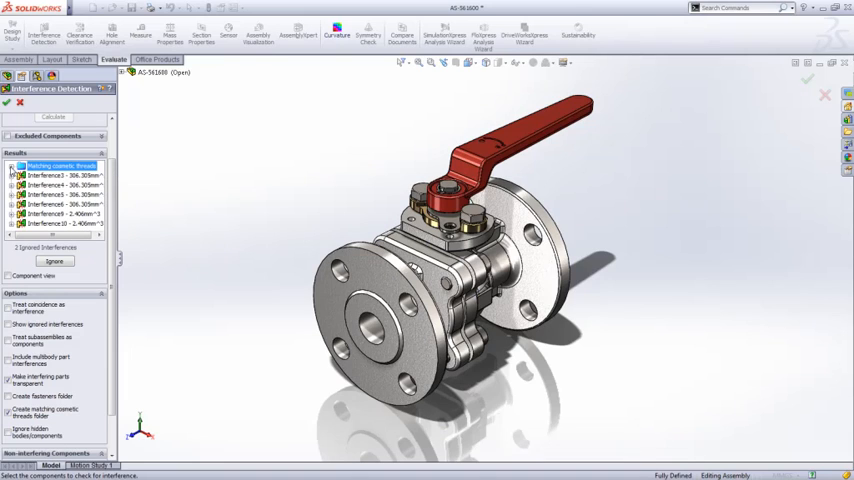
Close Interference Detection with OK and expand the flange part's features
left_click(56, 184)
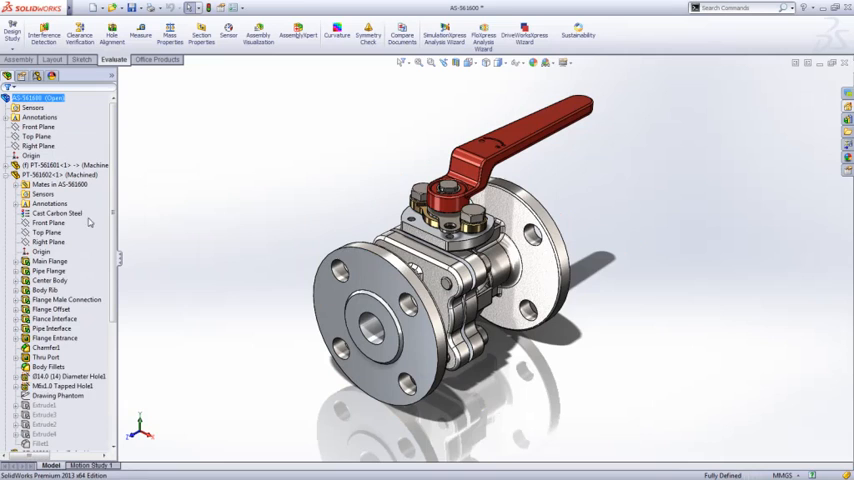
Edit the flange's tapped hole feature to correct its hole size
left_click(62, 386)
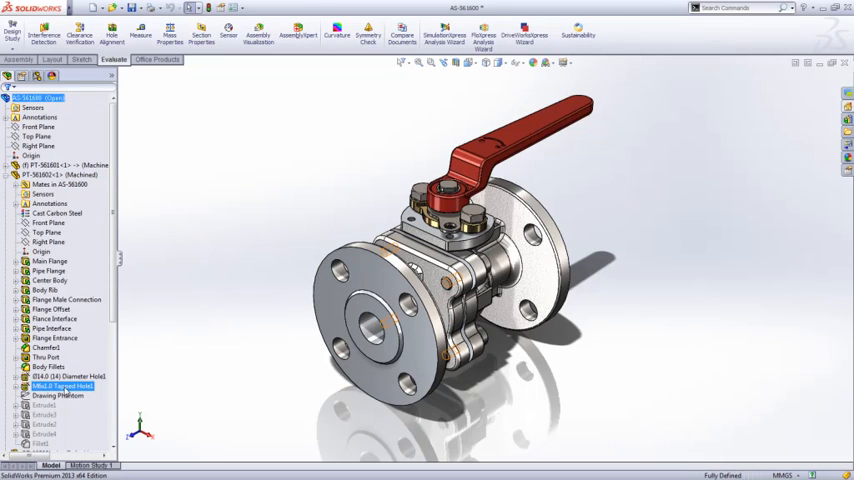
right_click(62, 386)
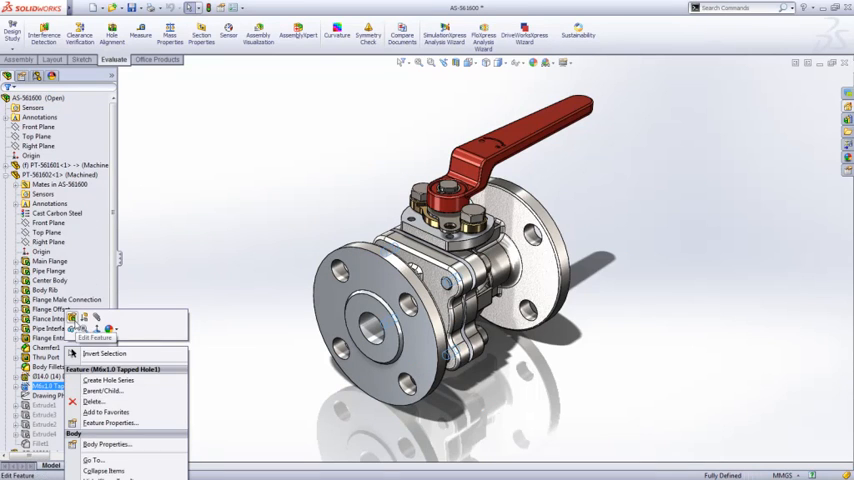
left_click(96, 338)
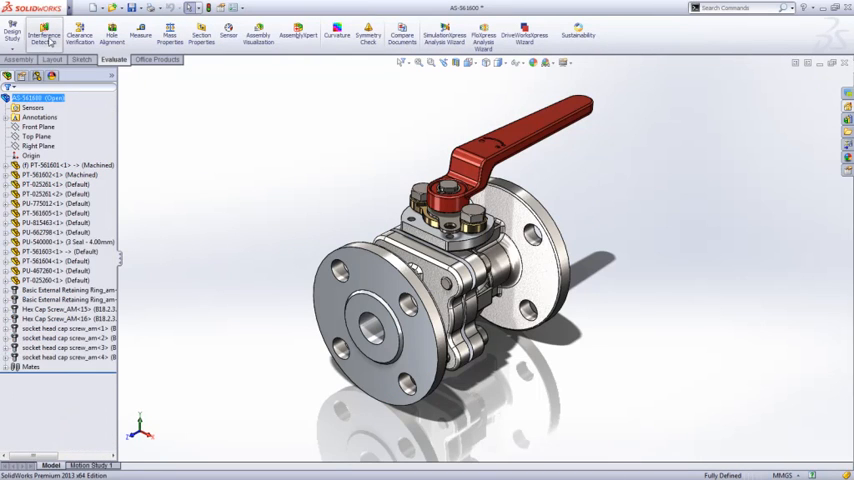
Rerun Interference Detection with Show ignored interferences checked after the hole fix
left_click(44, 36)
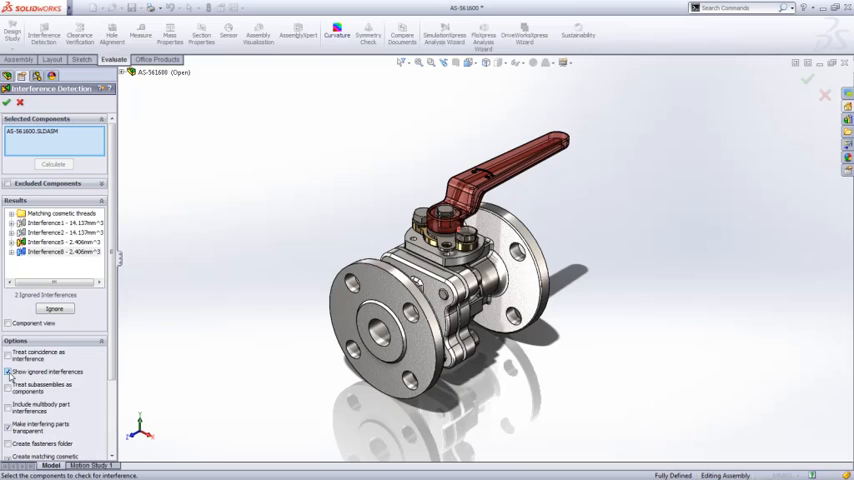
Ignore the O-ring interference and select the next remaining interference for review
left_click(60, 224)
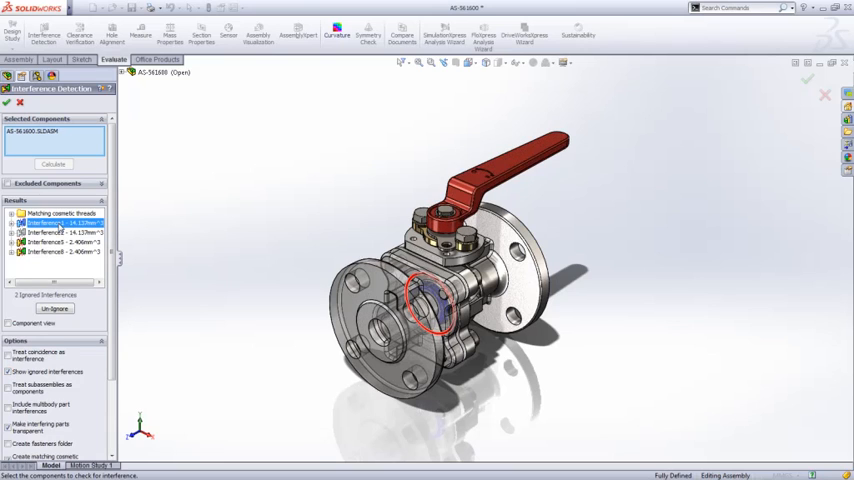
left_click(56, 232)
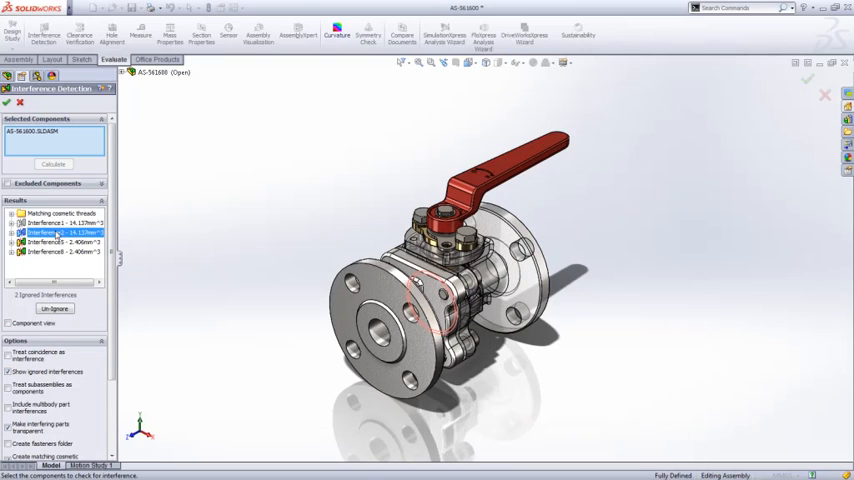